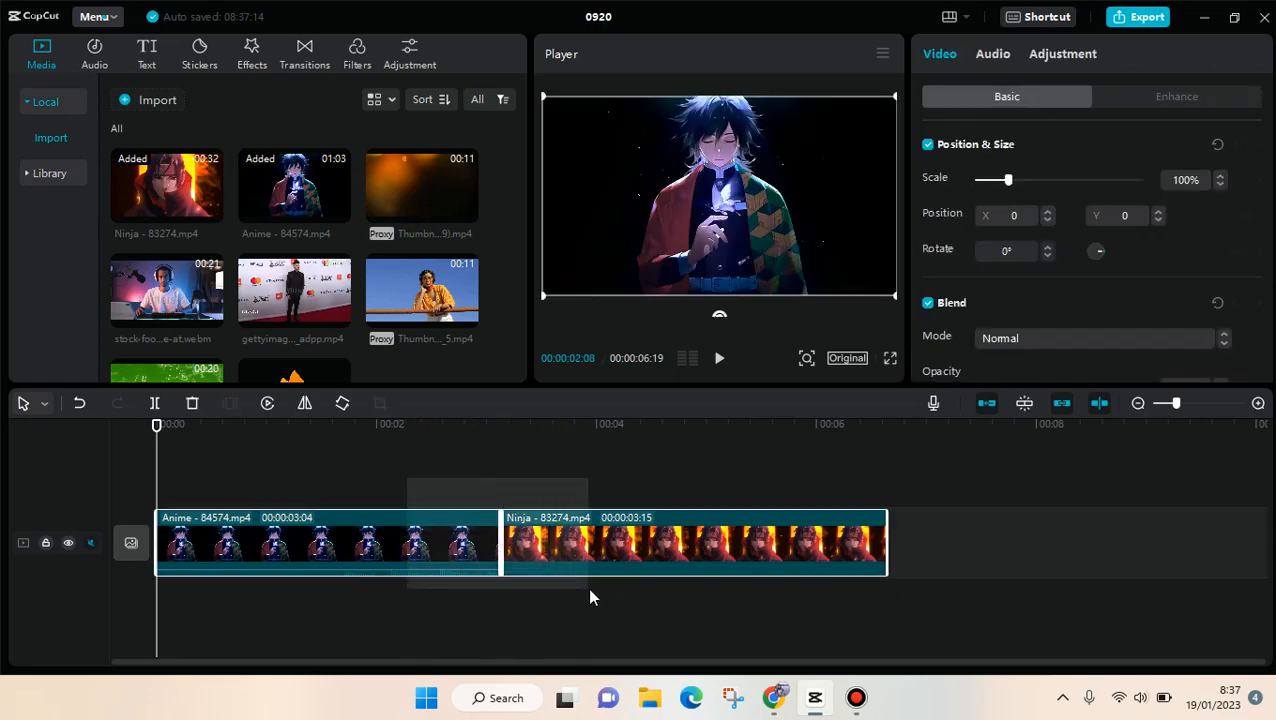
Step: Show the context menu of clip actions for the selected Anime and Ninja clips
left_click(536, 544)
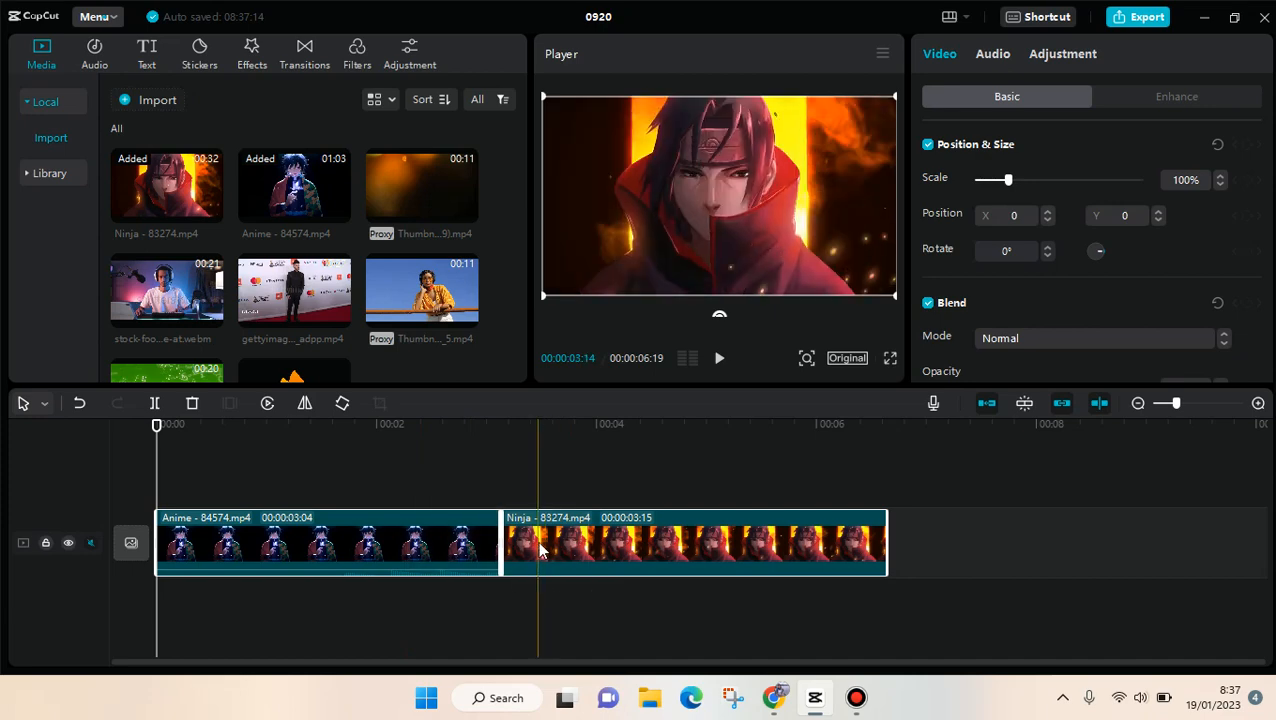
right_click(540, 544)
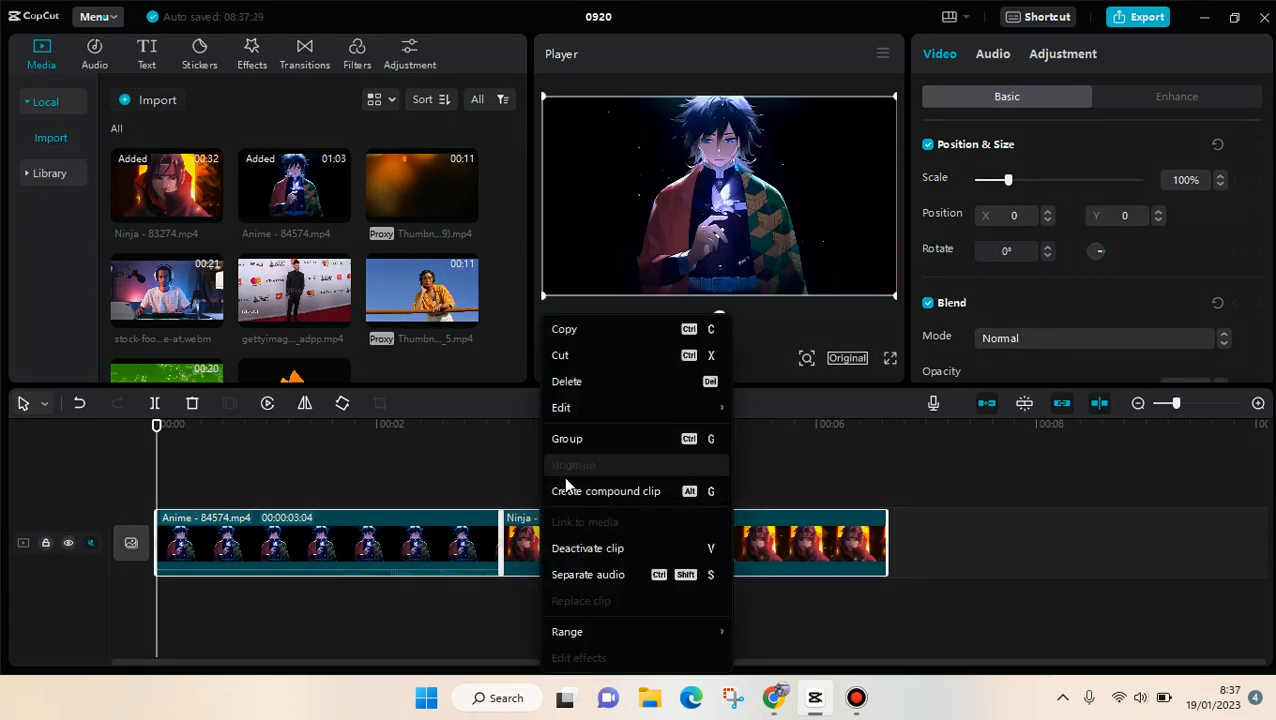
mouse_move(566, 492)
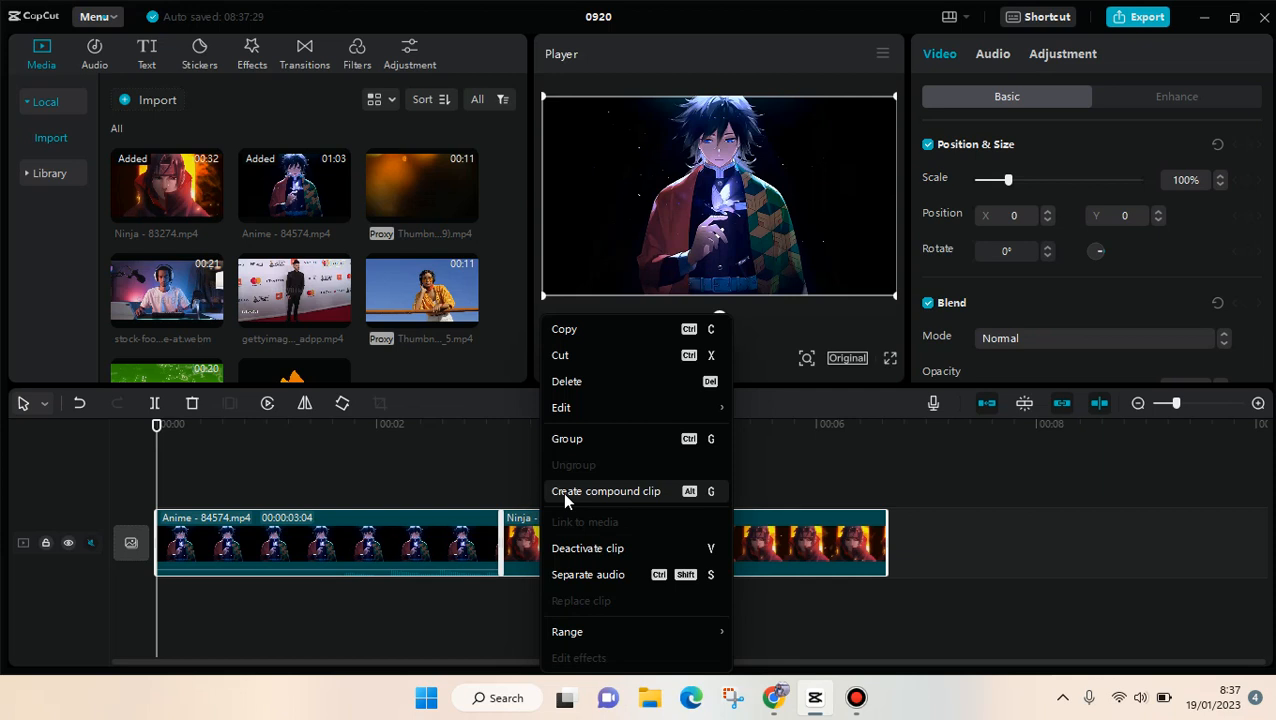
mouse_move(714, 518)
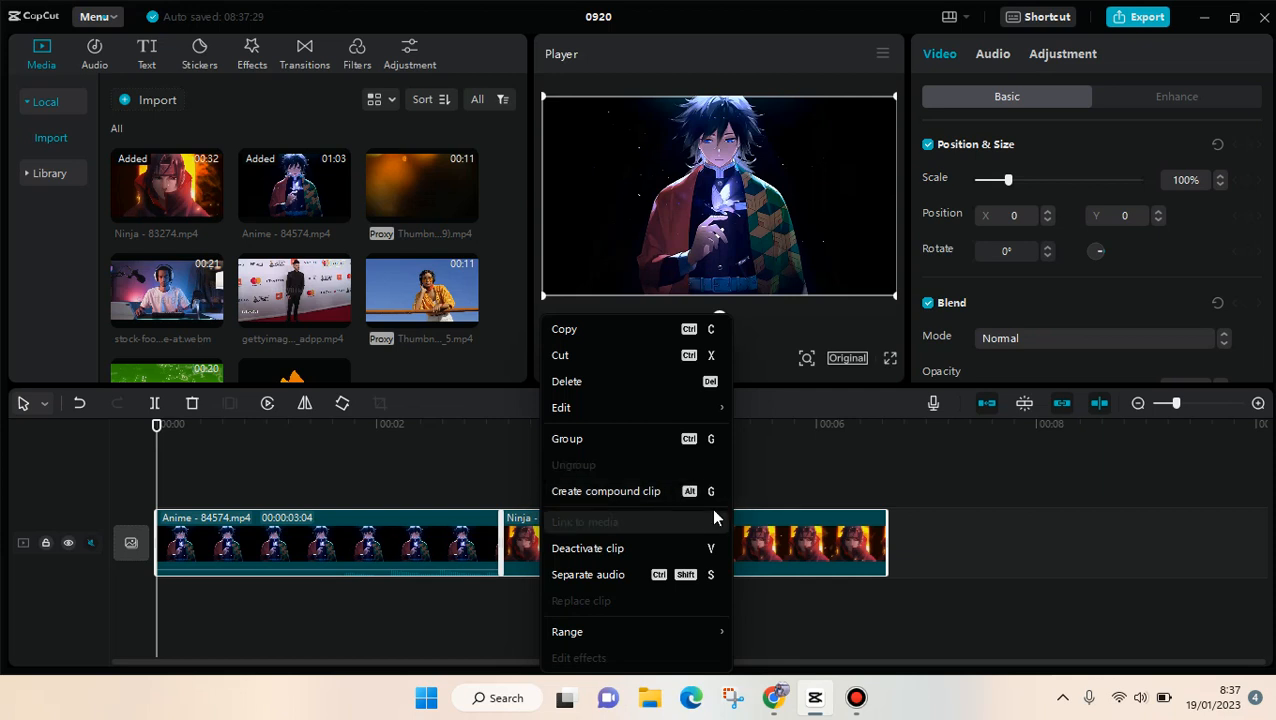
mouse_move(714, 508)
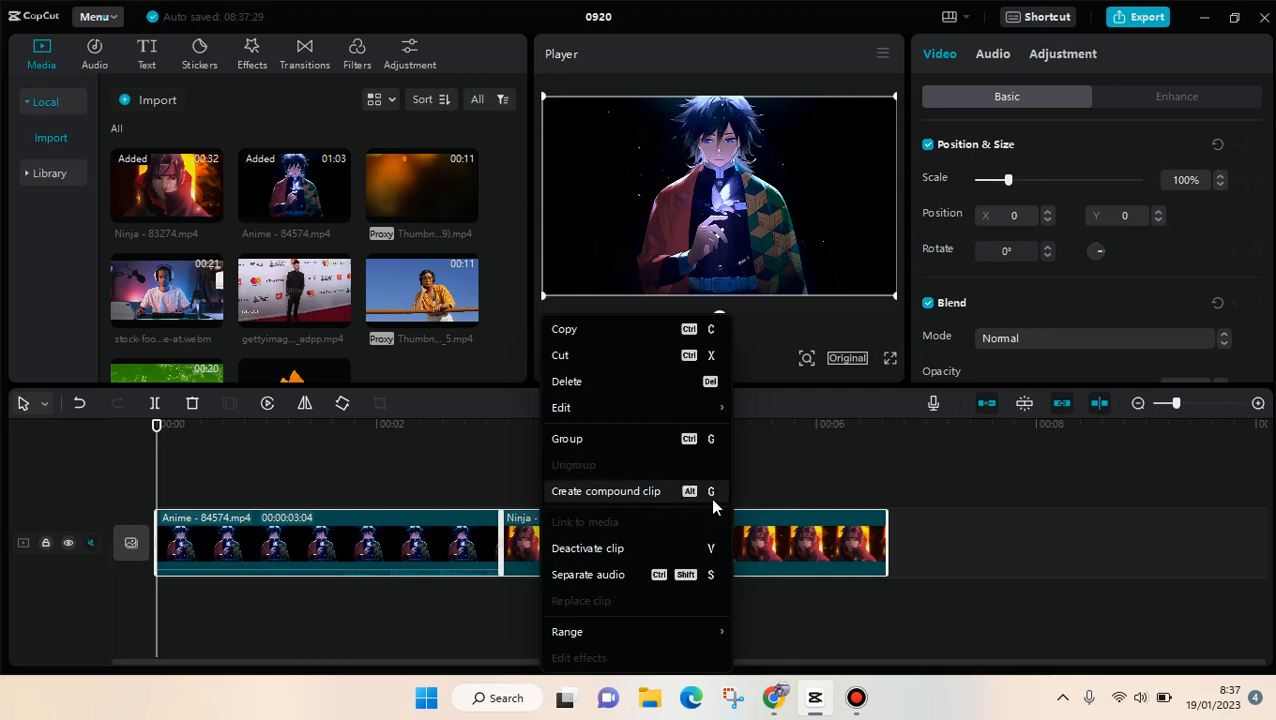
Step: Create a compound clip from the side-by-side clips, then undo the merge
left_click(606, 490)
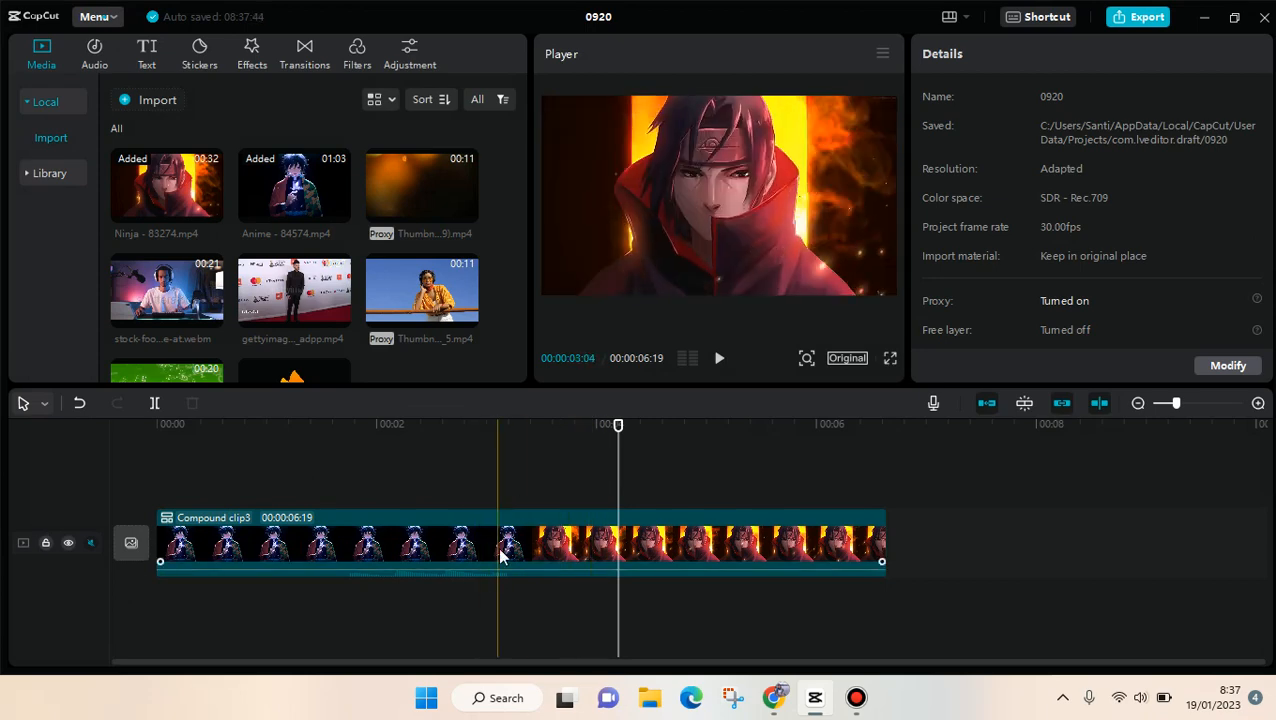
left_click(462, 560)
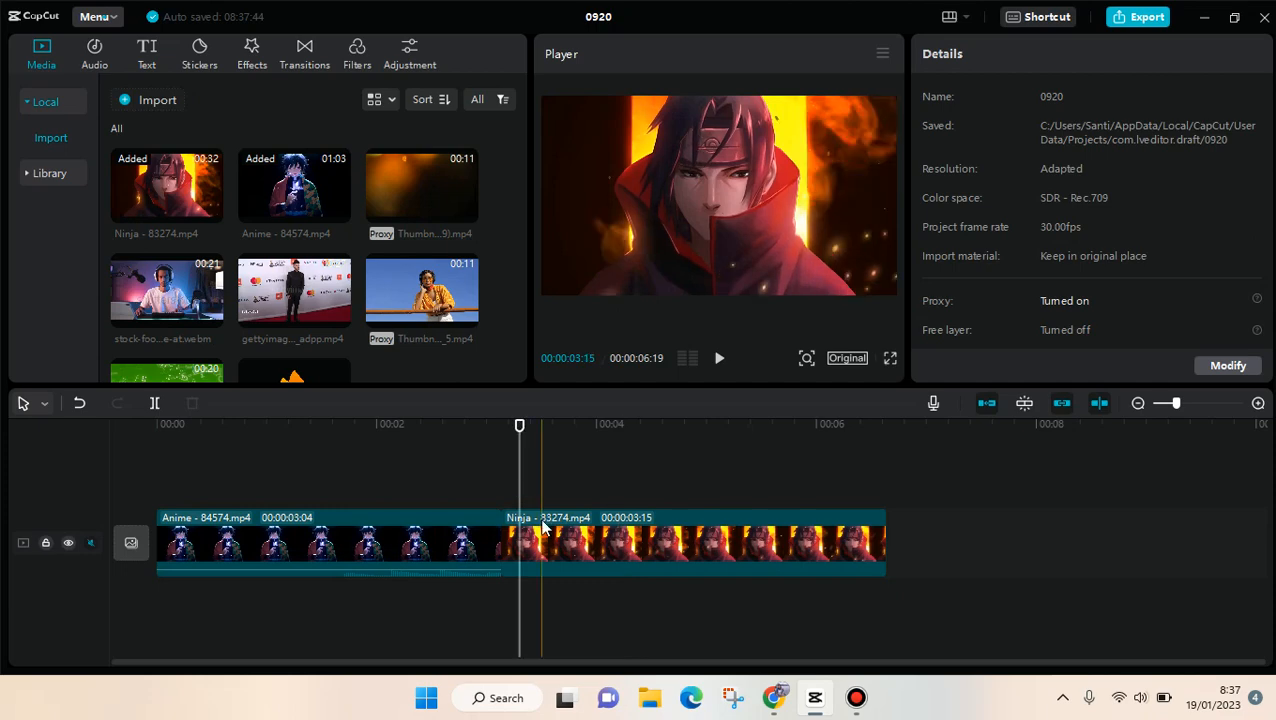
Step: Move Ninja onto a track above Anime and merge both into one compound clip
left_click_drag(548, 544, 390, 476)
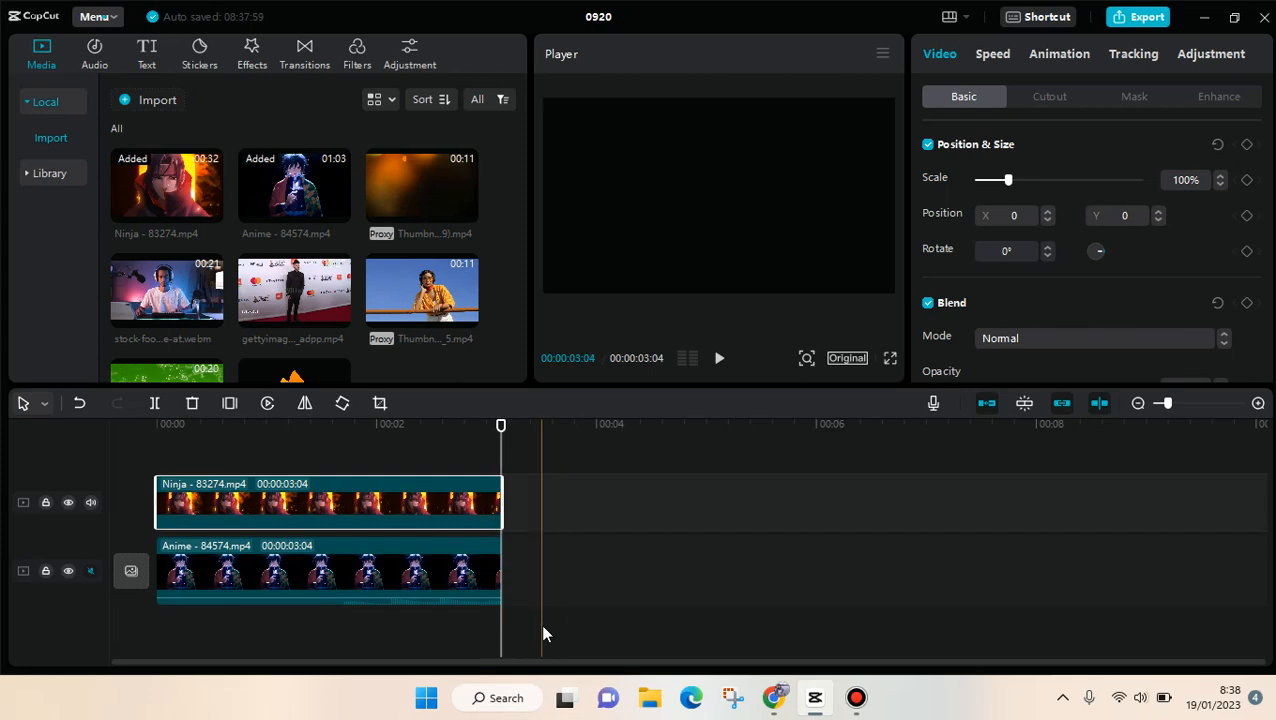
left_click(330, 576)
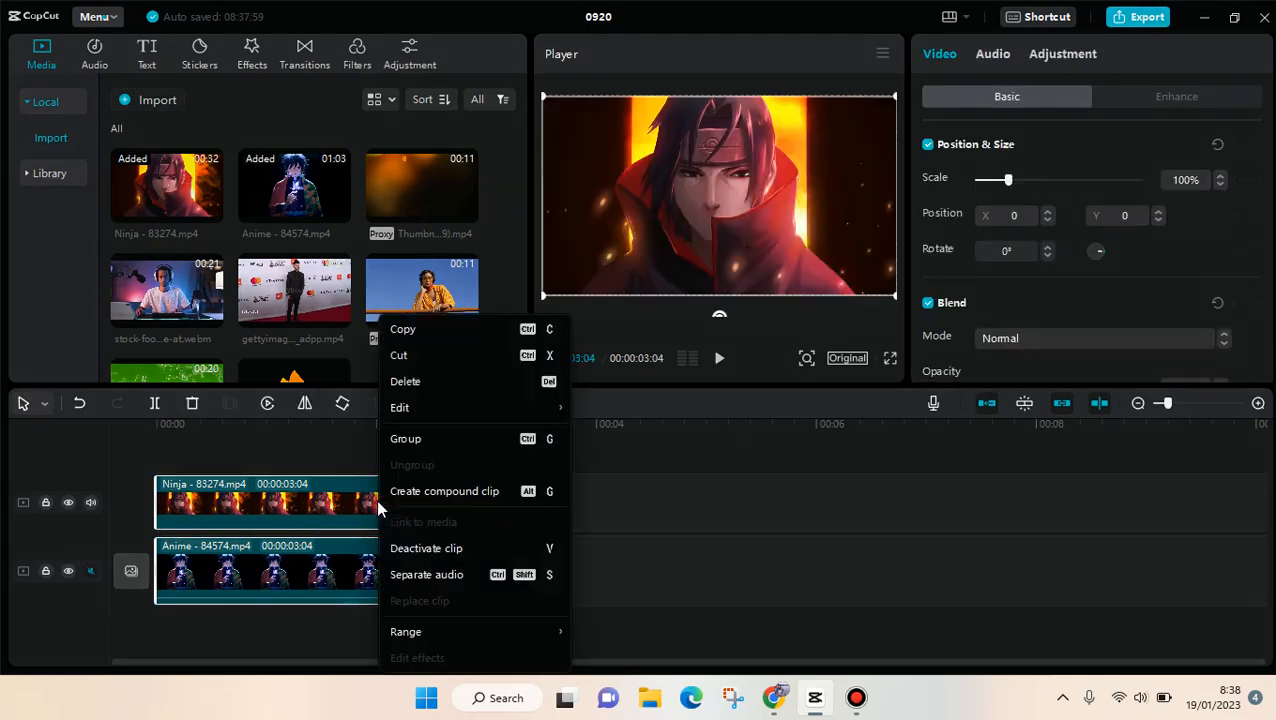
left_click(444, 492)
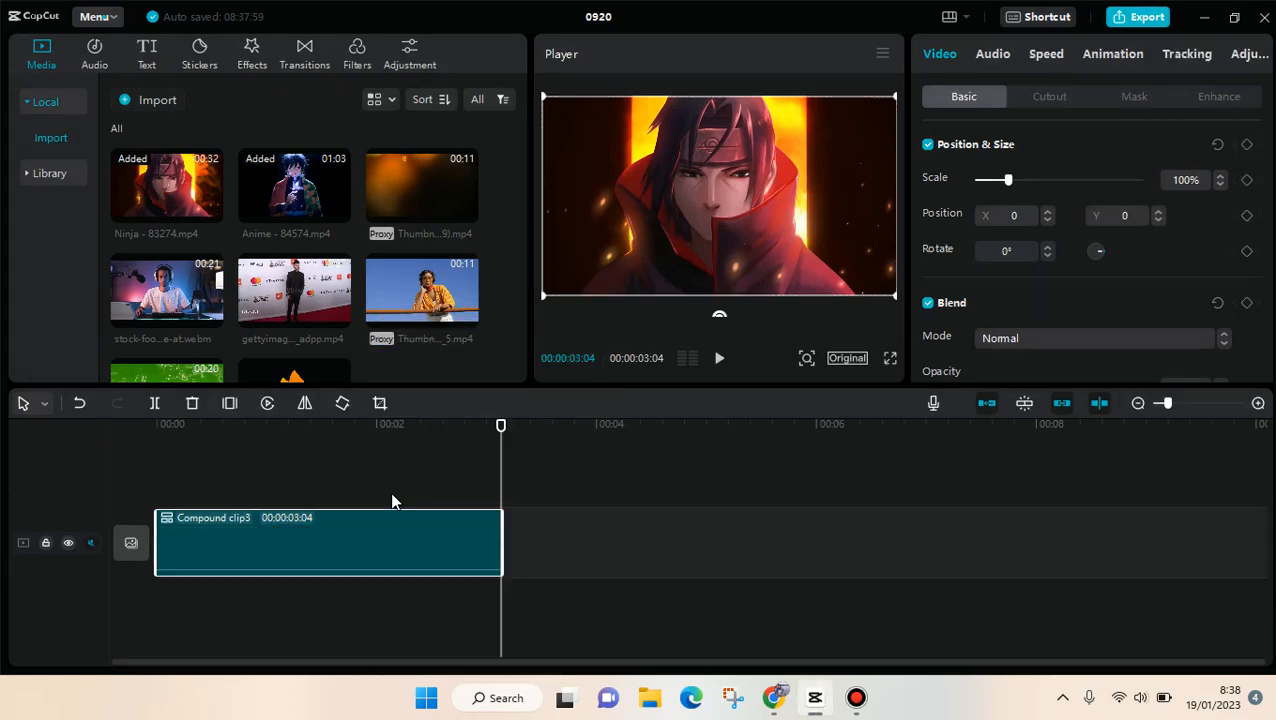